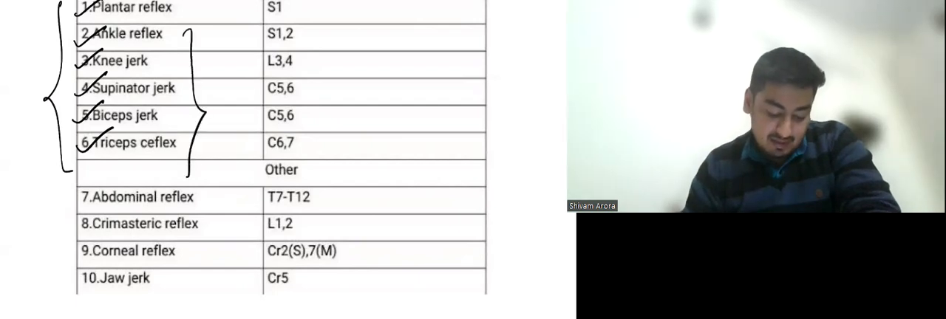
Write 'DTR' by the bracket, note the plantar reflex as superficial and circle its S1 root value
text(DTR)
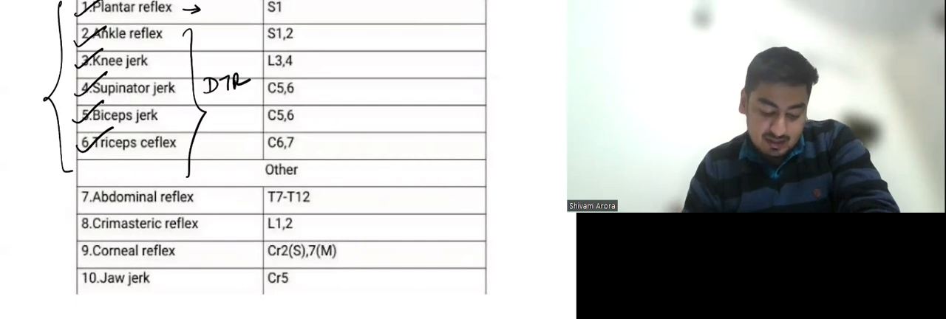
text(s4)
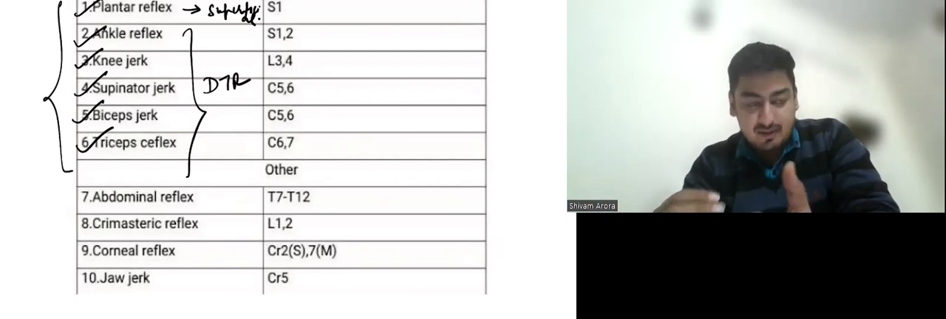
drag(263, 170, 303, 170)
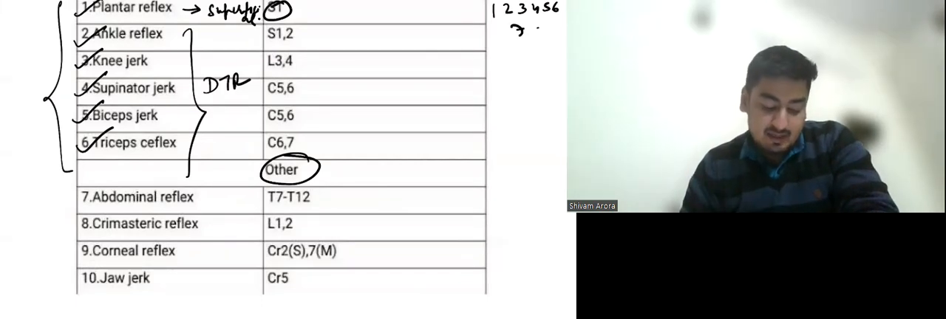
Circle the S1,2 root value of the ankle reflex
drag(263, 22, 303, 43)
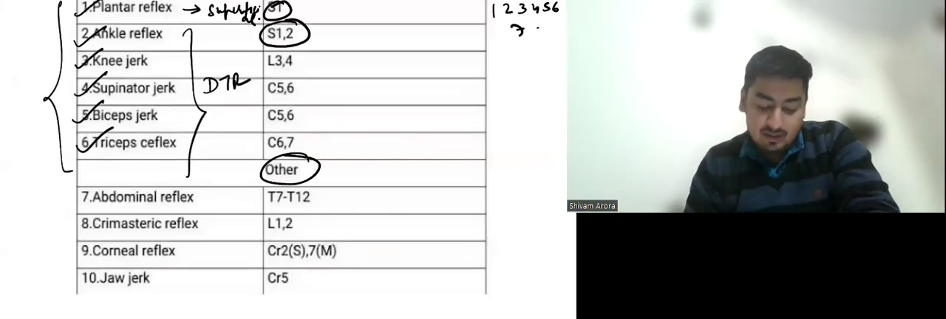
Write 'Achilles tendon' beside the ankle reflex
text(Achilles)
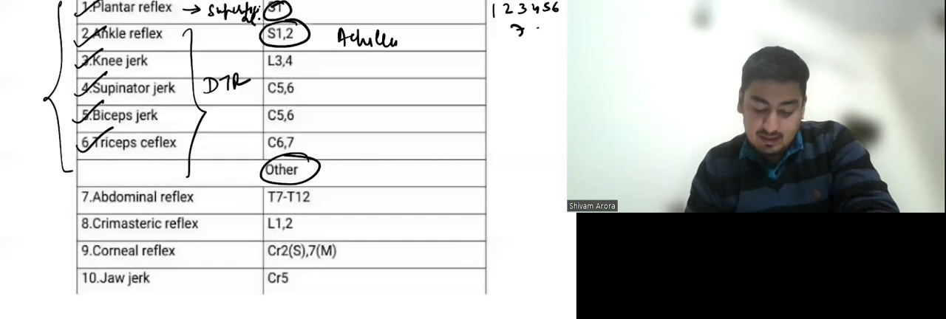
text(tendon!)
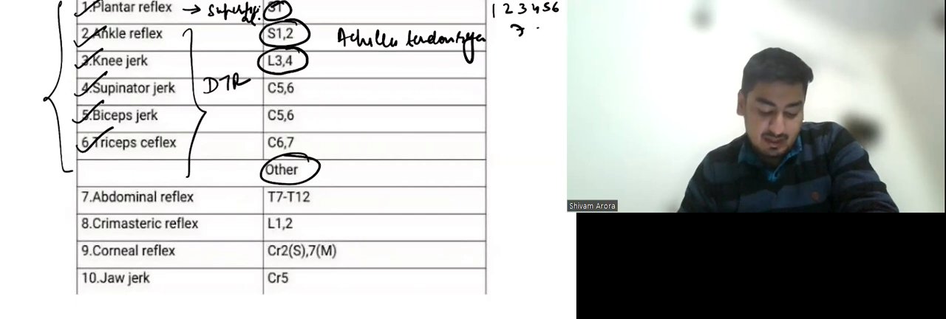
Circle the C5,6 root value of supinator jerk and write 'brachioradialis' beside it
drag(263, 87, 299, 87)
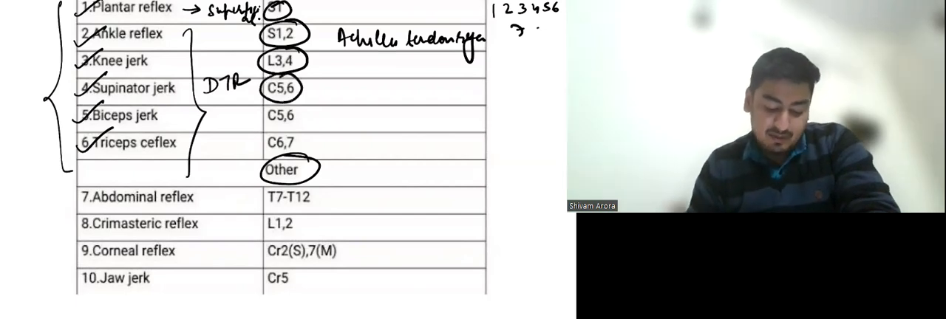
text(brach)
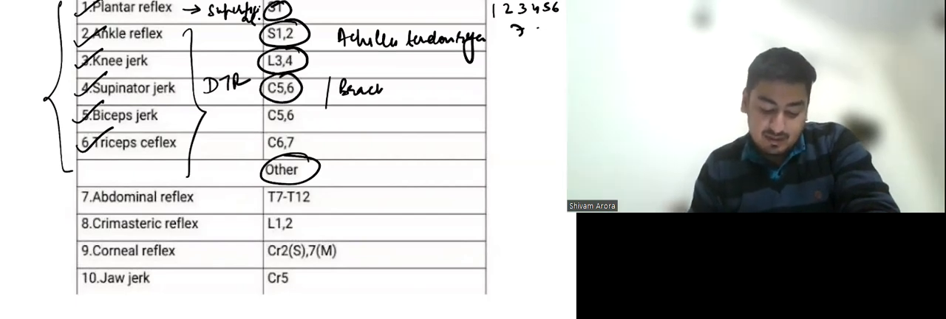
text(brachioradialis reflex..)
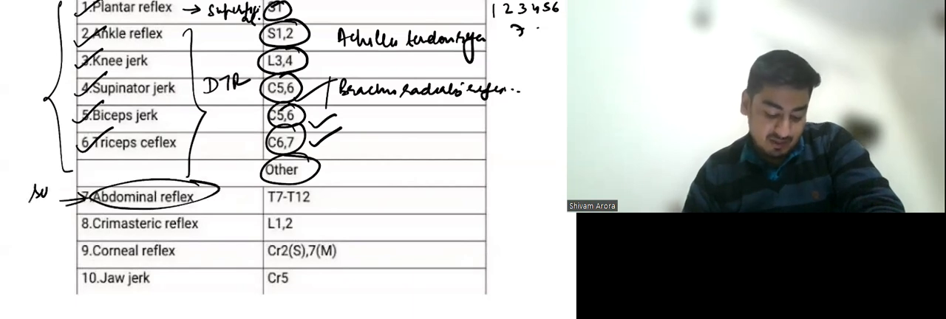
Write 'superficial reflex' beside the abdominal reflex
text(superficial)
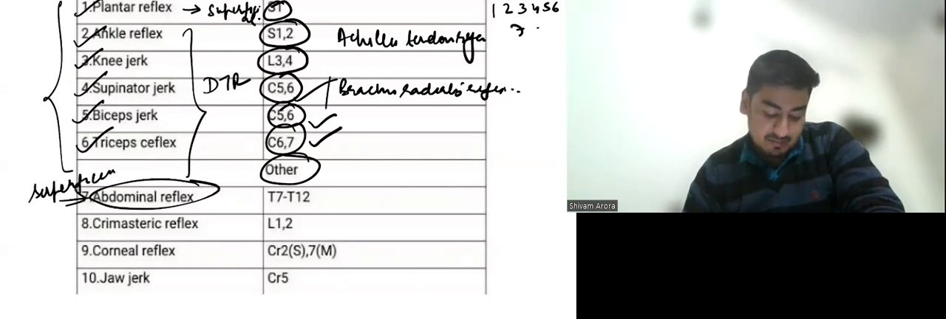
text(reflex)
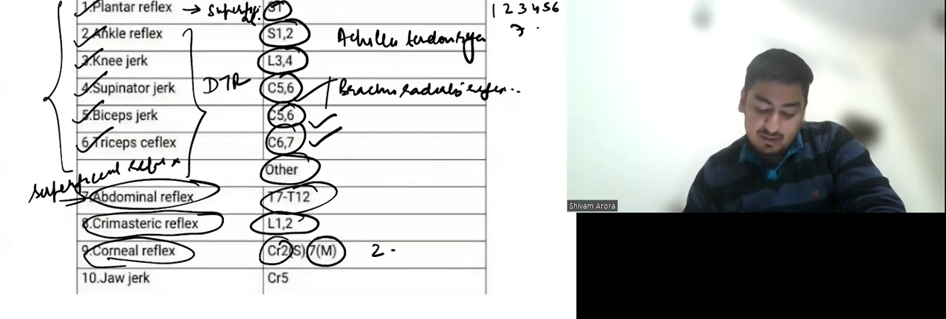
Note '→Sen.' by the root values and circle the Jaw jerk reflex name
text(→Sen.)
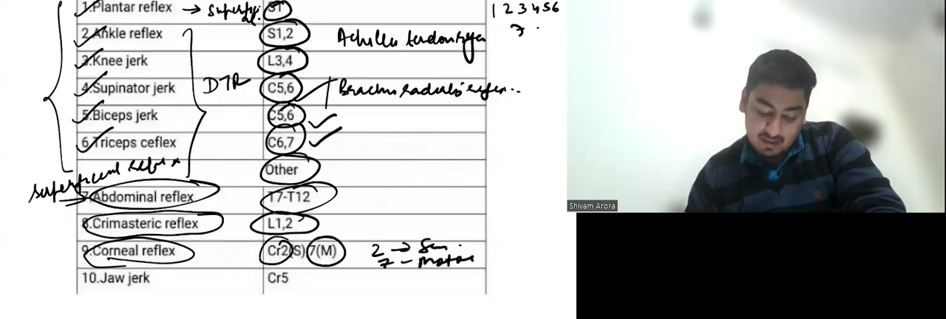
drag(74, 266, 170, 288)
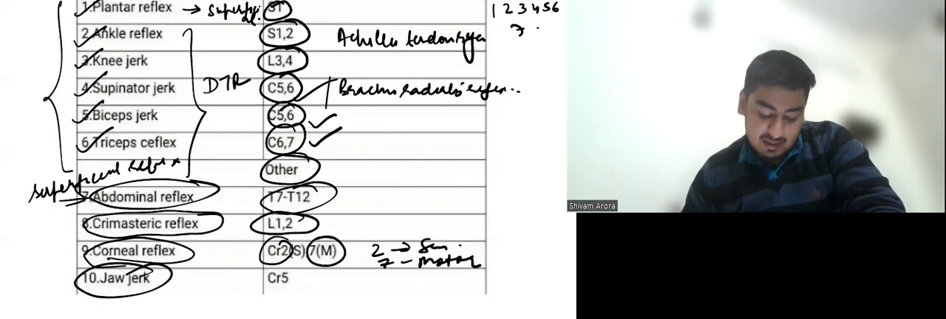